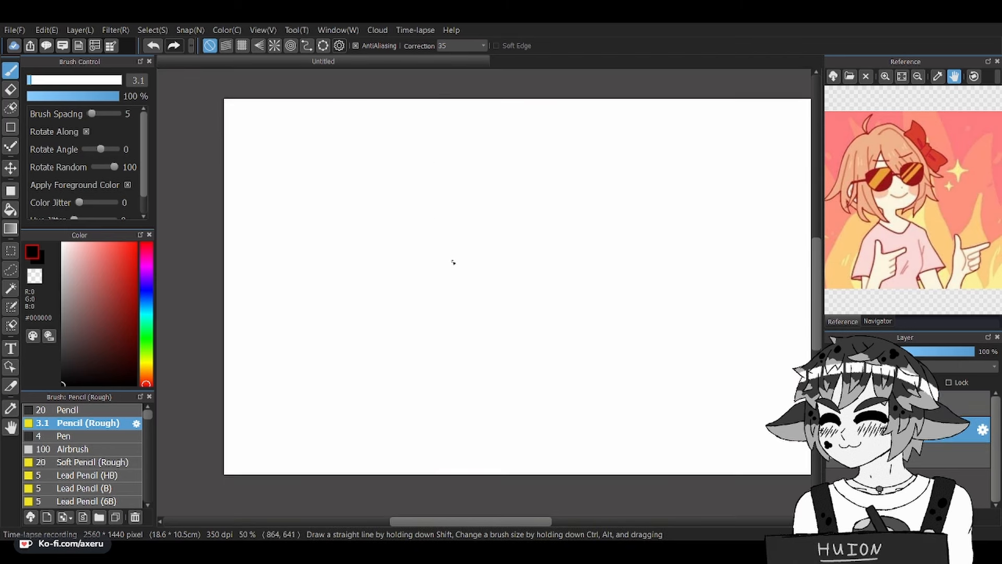
Sketch the round head outline with the cheek and chin curve
left_click_drag(361, 170, 450, 262)
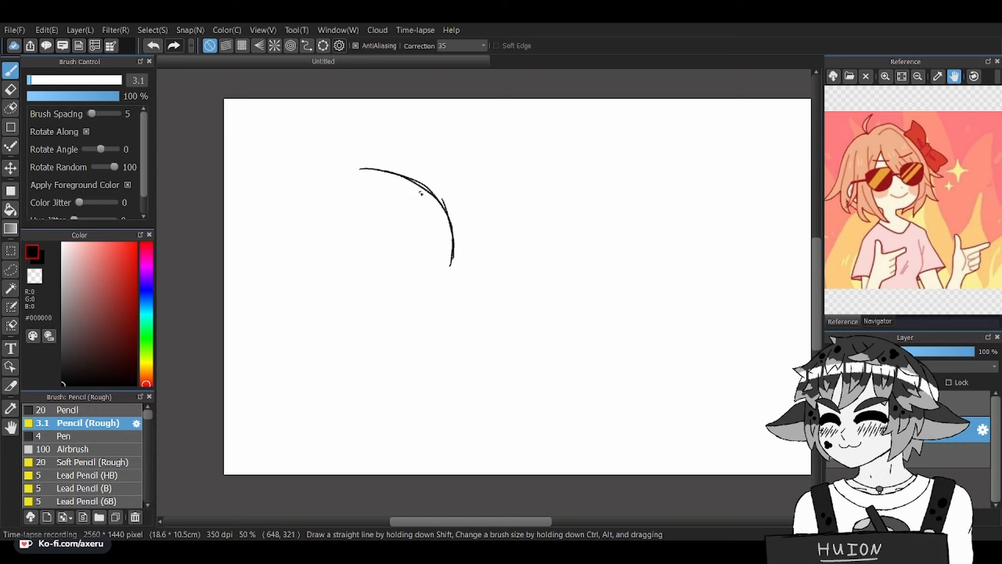
left_click_drag(358, 168, 284, 239)
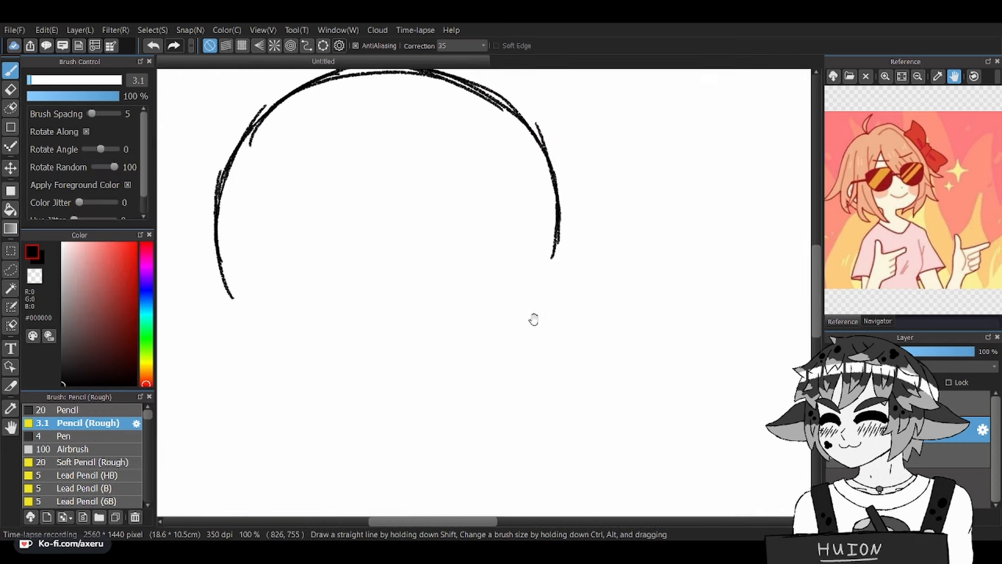
left_click_drag(559, 249, 569, 351)
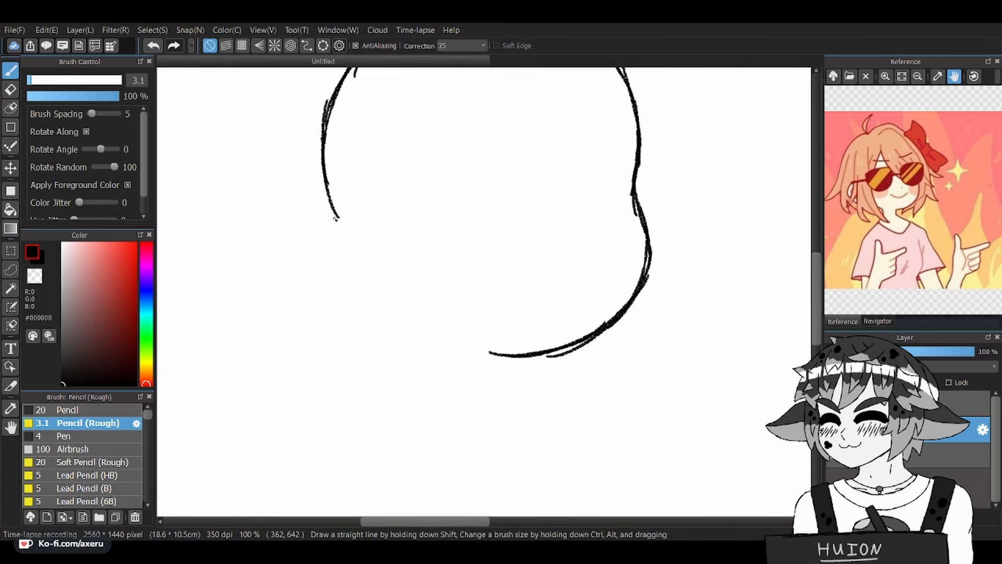
left_click_drag(345, 205, 196, 275)
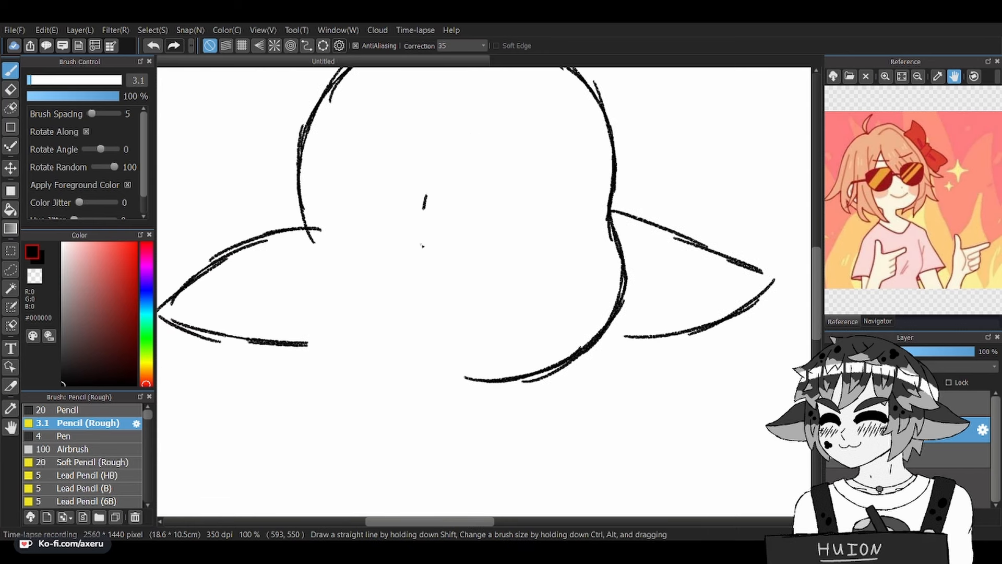
Add pointed ears on both sides and spiky, fluffy hair strands
left_click_drag(421, 211, 402, 358)
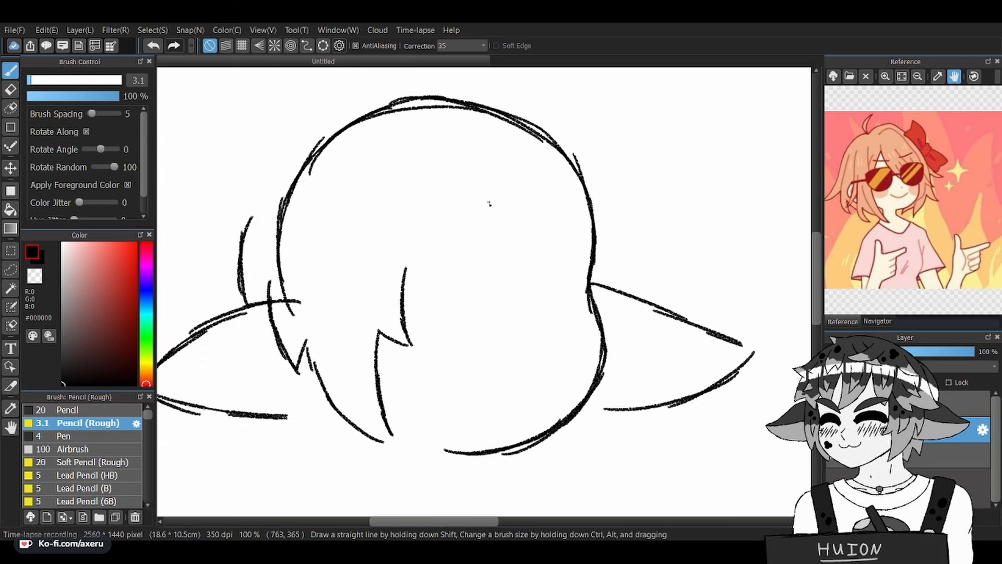
left_click_drag(466, 173, 501, 275)
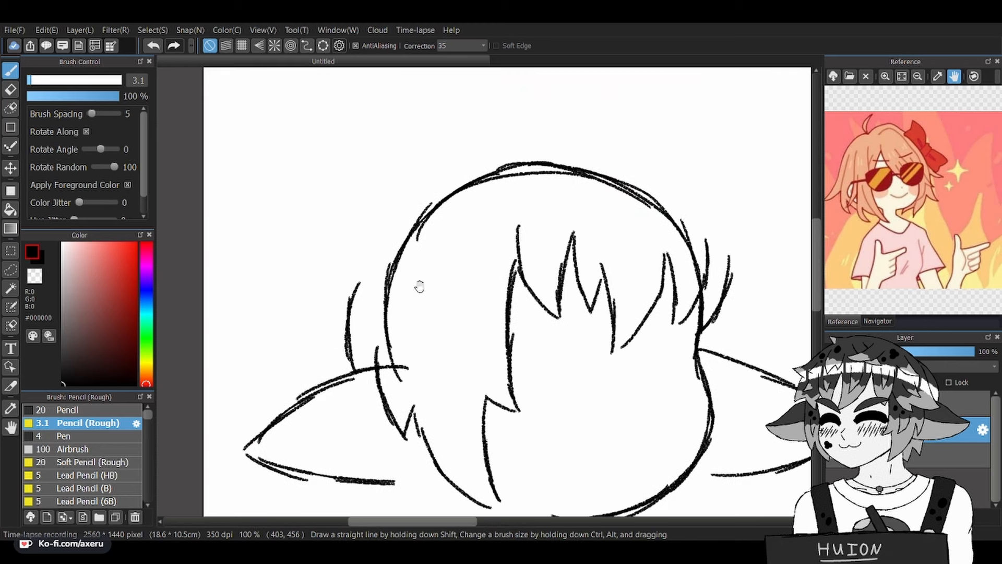
left_click_drag(549, 147, 722, 268)
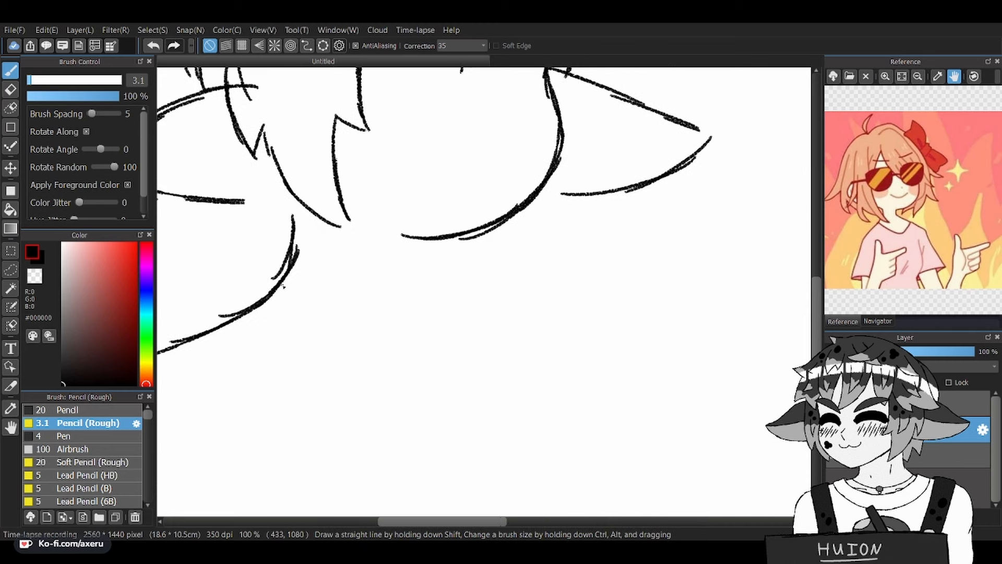
Sketch the neck, shoulders and upper arms, plus a forearm ending in a pointing hand
left_click_drag(419, 240, 514, 329)
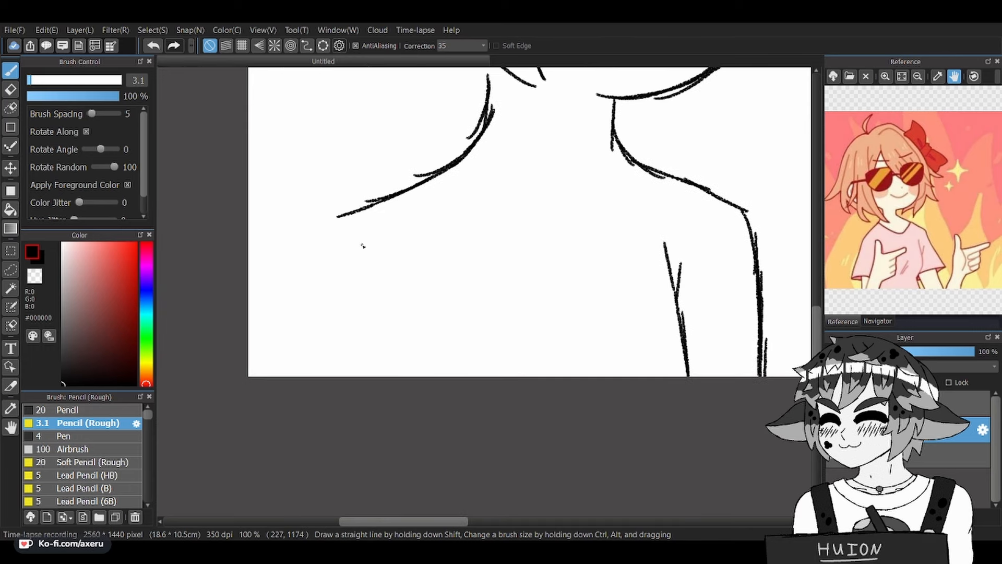
left_click_drag(438, 172, 287, 355)
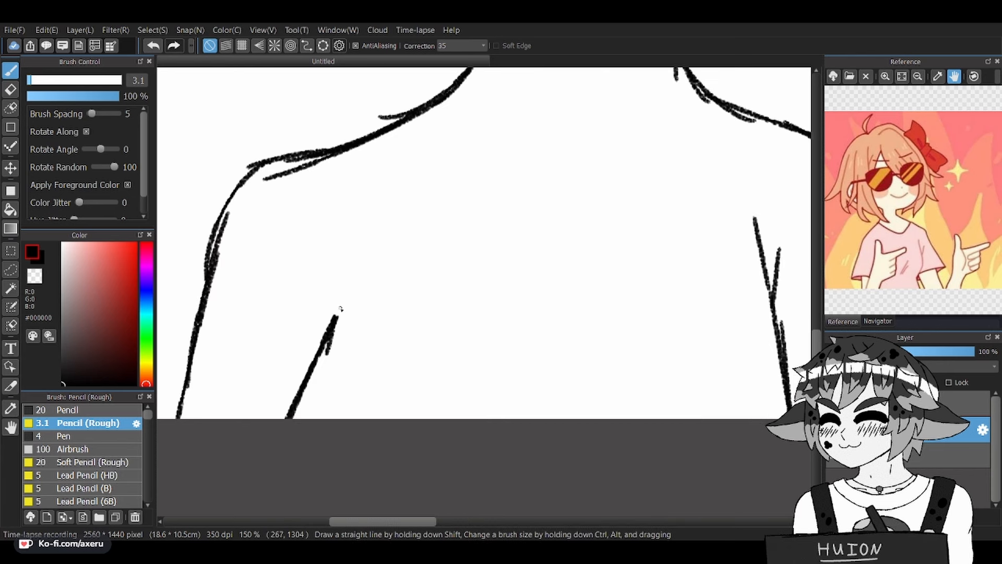
left_click_drag(364, 204, 514, 260)
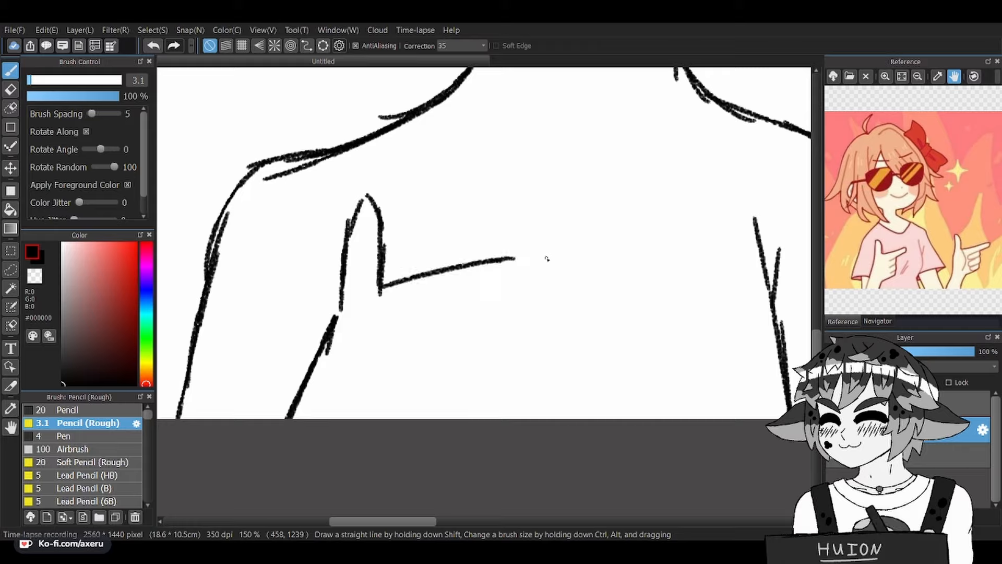
left_click_drag(515, 261, 534, 313)
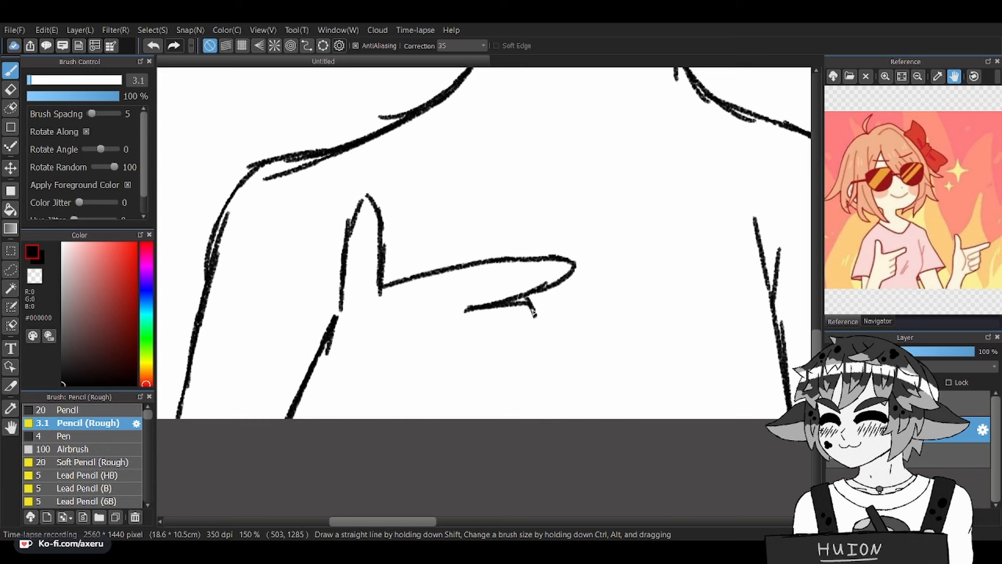
left_click_drag(466, 341, 543, 377)
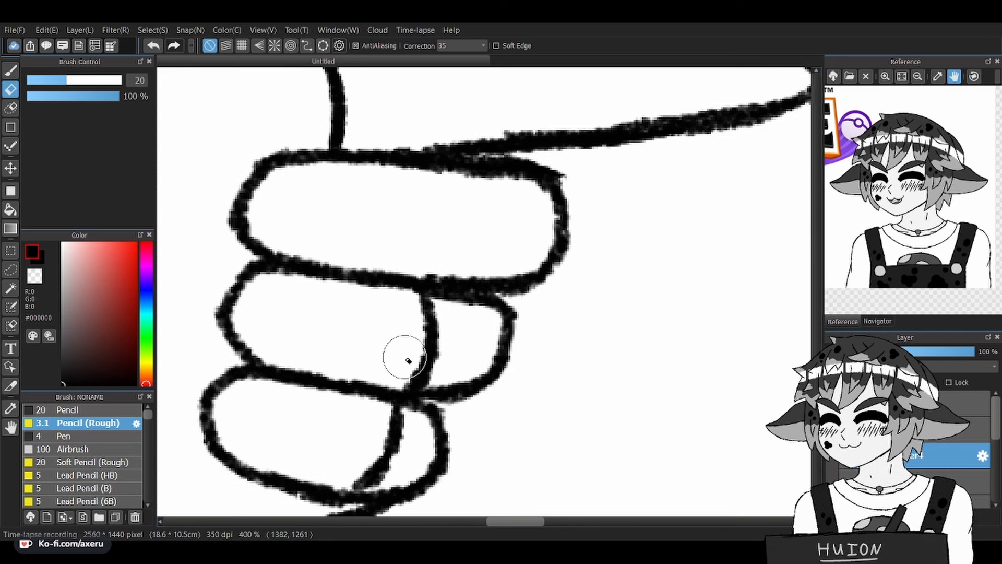
Erase a stray finger line, then redraw a fingertip on the curled fingers
left_click(414, 323)
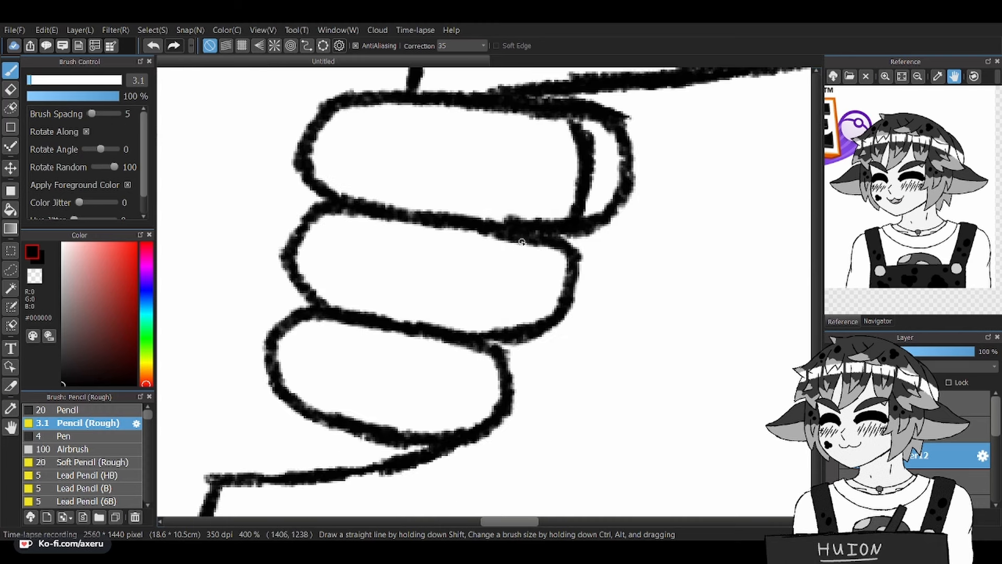
left_click_drag(518, 241, 442, 436)
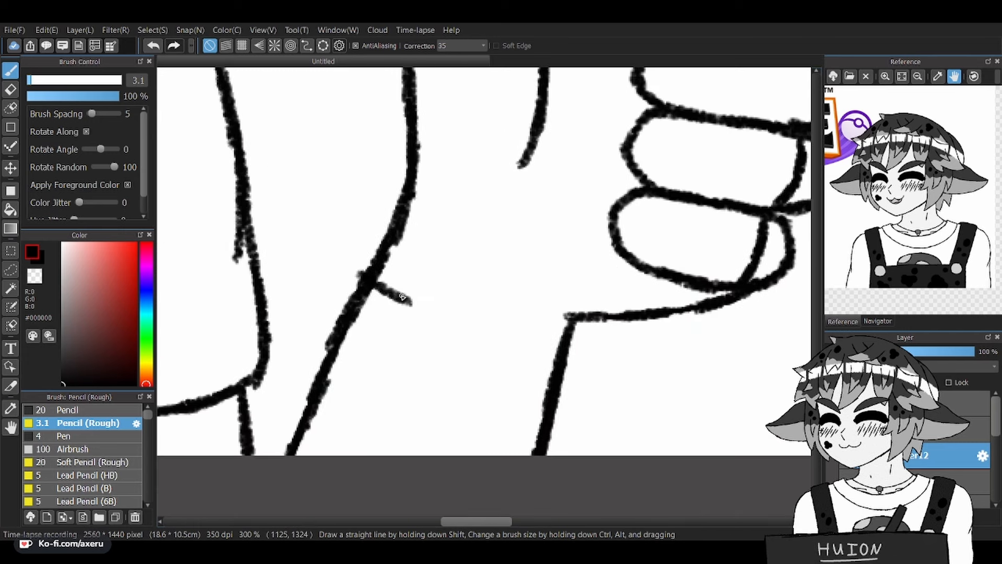
Outline the sleeve edge along the arm and a two-line cuff near the hand
left_click_drag(390, 294, 565, 435)
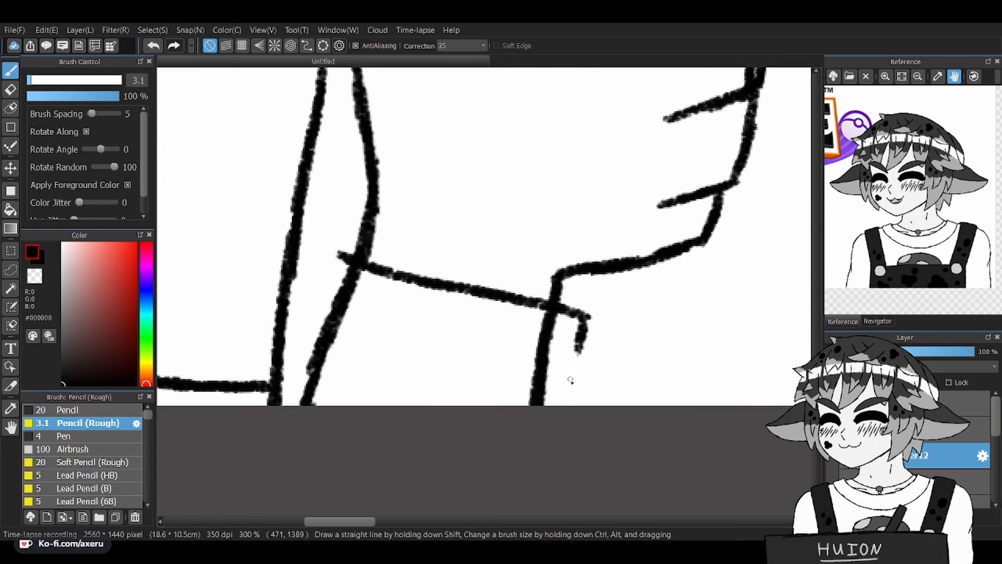
left_click_drag(342, 255, 297, 355)
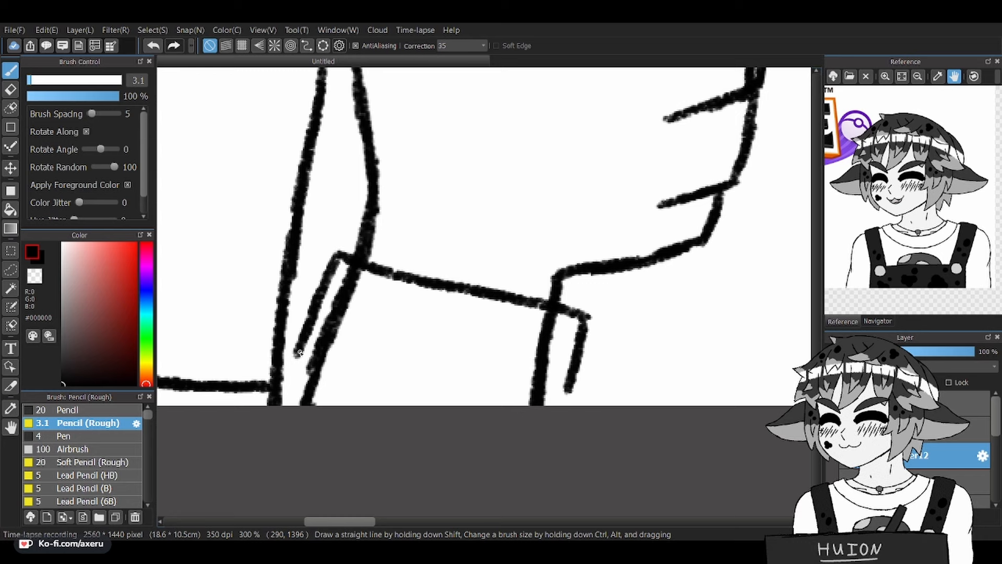
left_click_drag(306, 358, 556, 413)
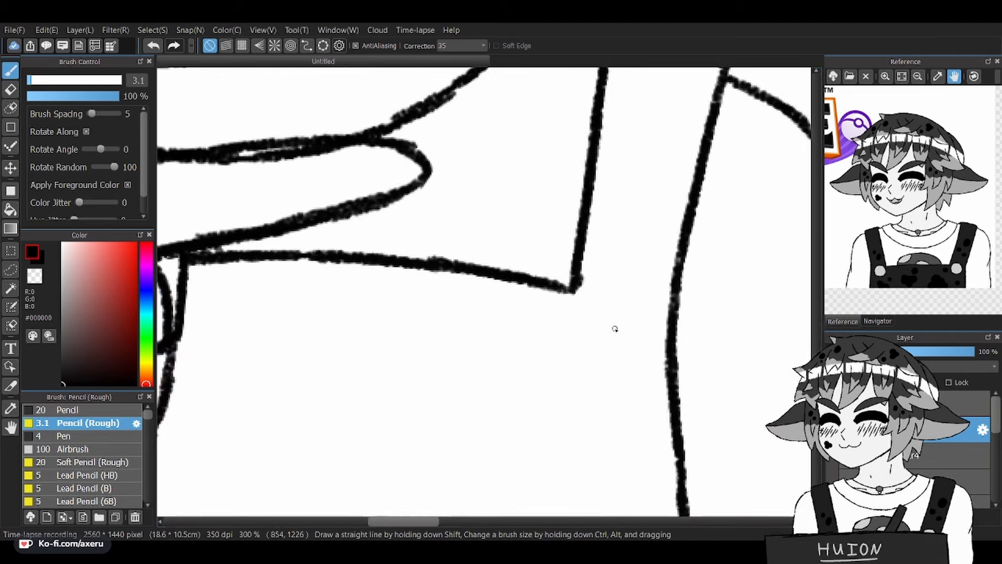
Draw the curved overalls strap and a line beneath the chest-pointing finger
left_click_drag(584, 288, 649, 364)
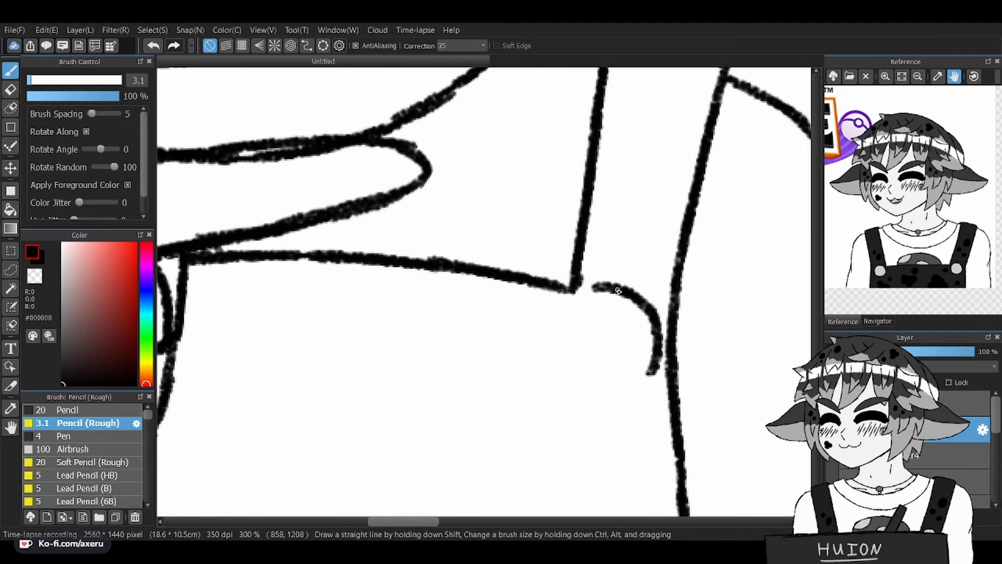
left_click_drag(581, 288, 623, 393)
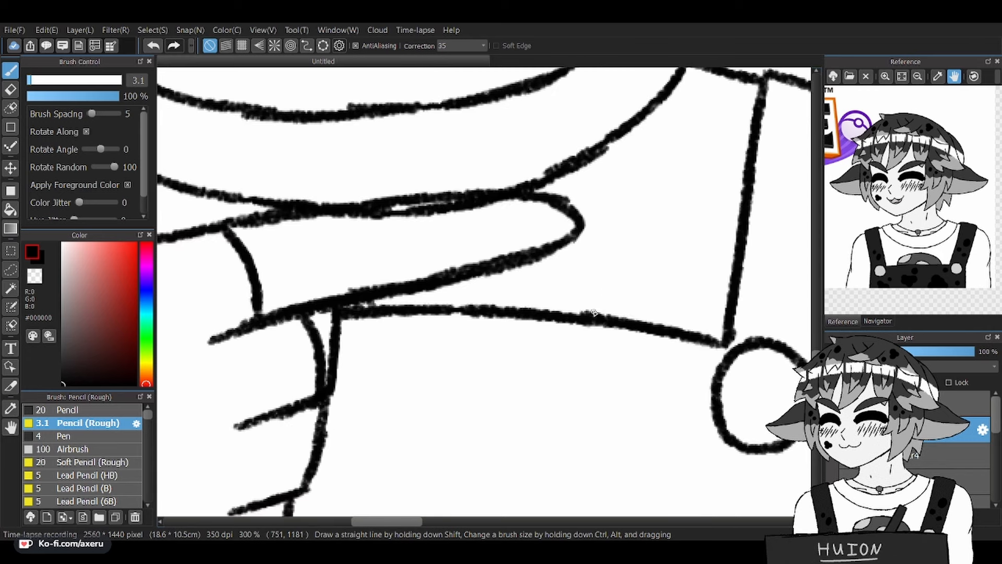
left_click_drag(566, 249, 593, 316)
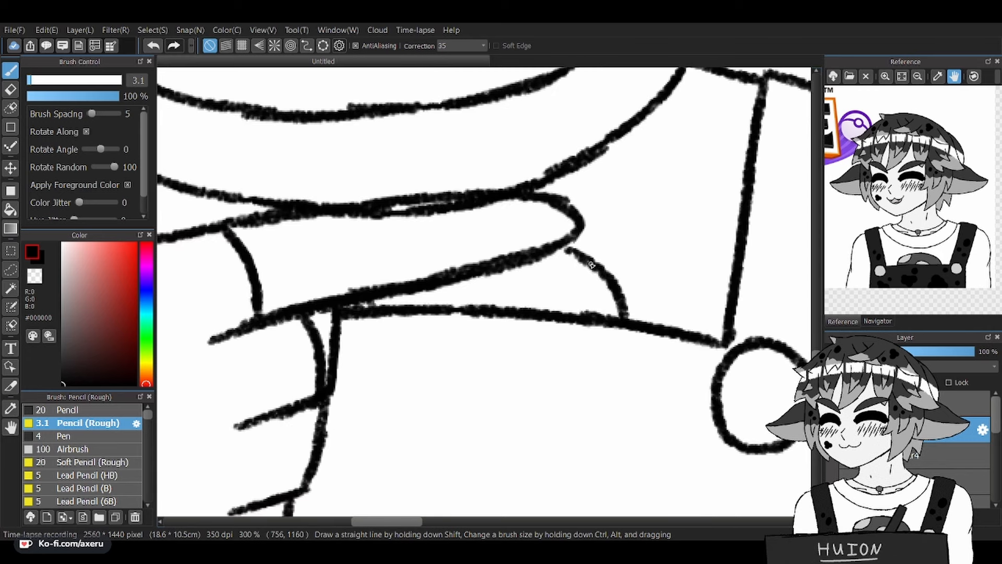
scroll("down", 3)
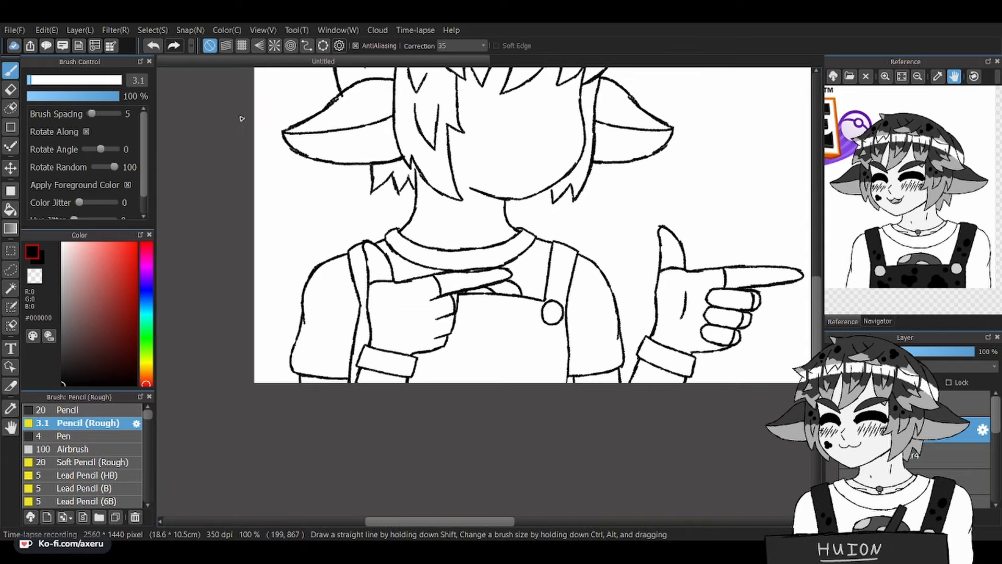
Undo the last stroke on the sketch
left_click(153, 45)
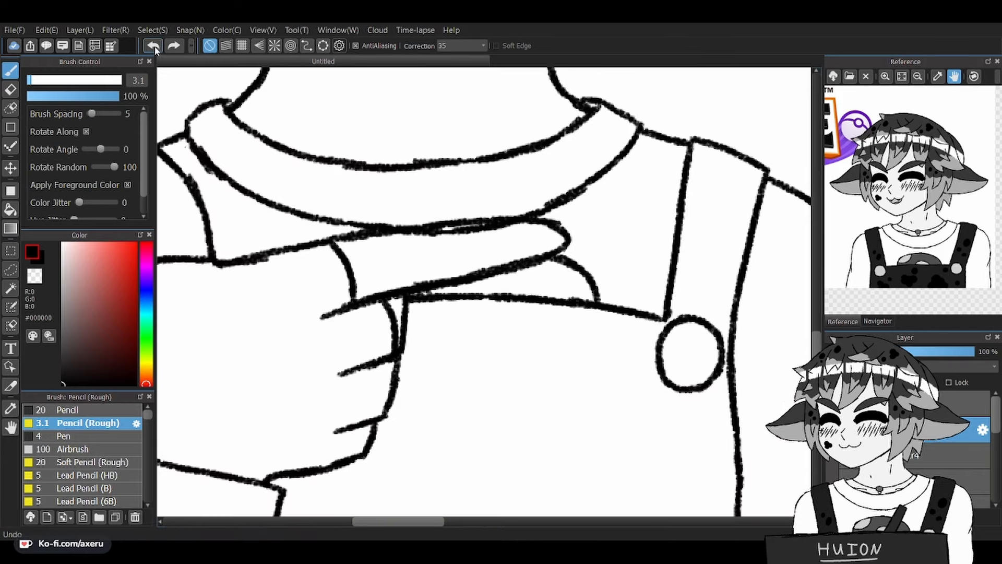